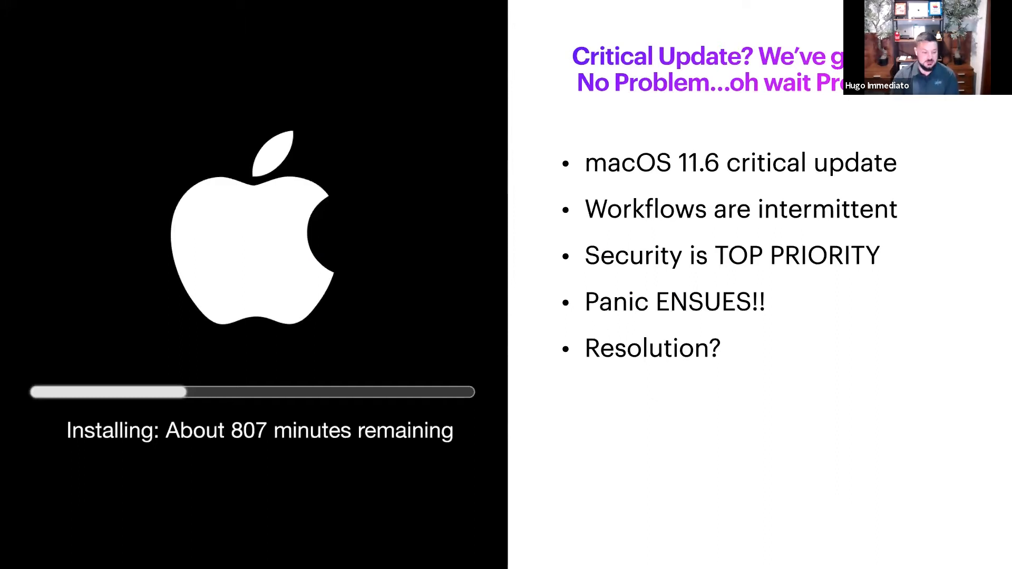
pyautogui.press('right')
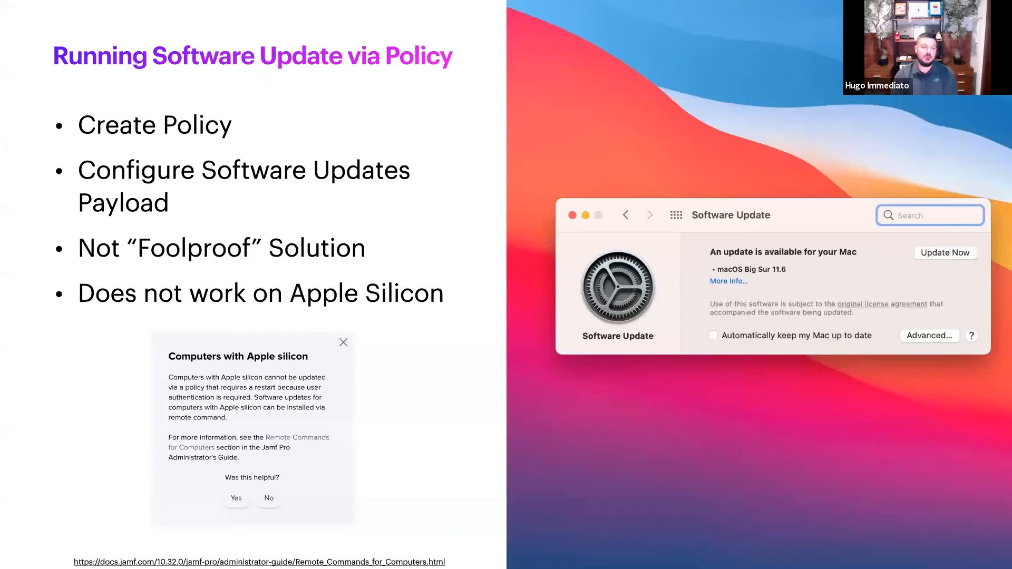